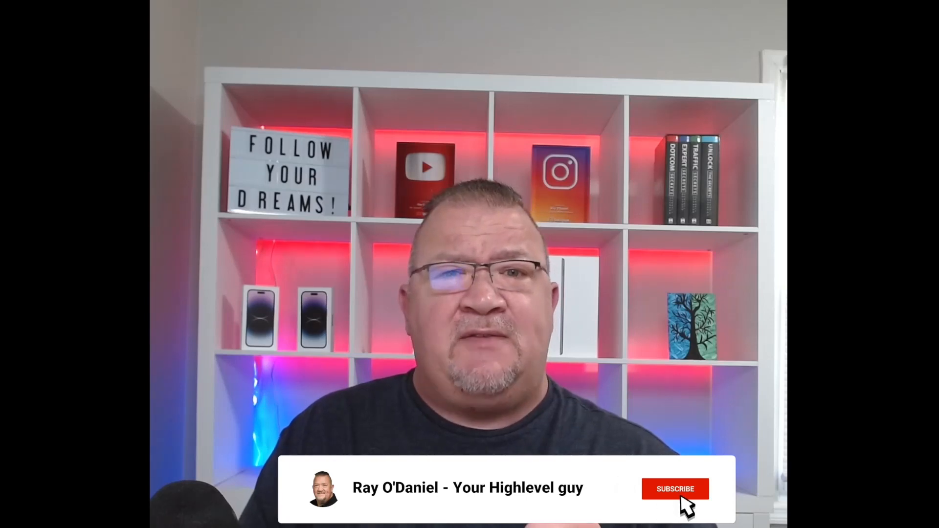
{"action": "left_click", "coordinate": [675, 489]}
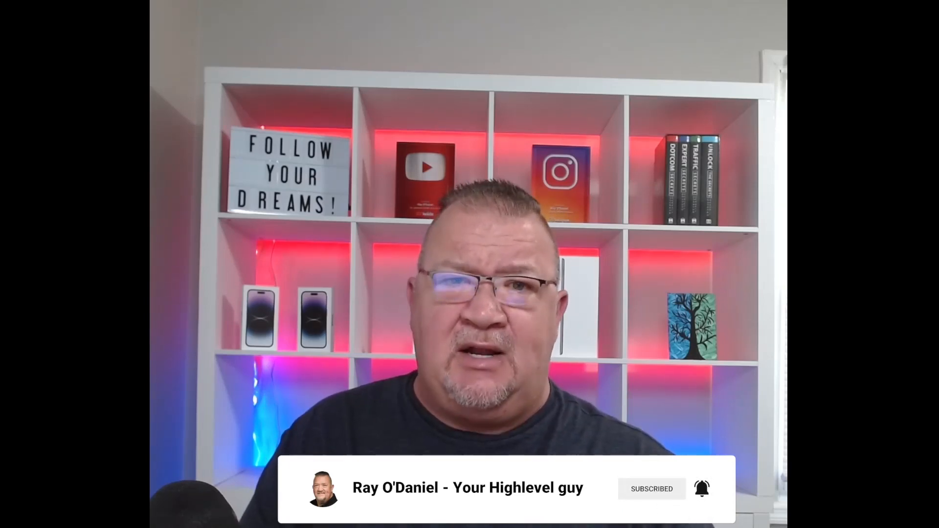